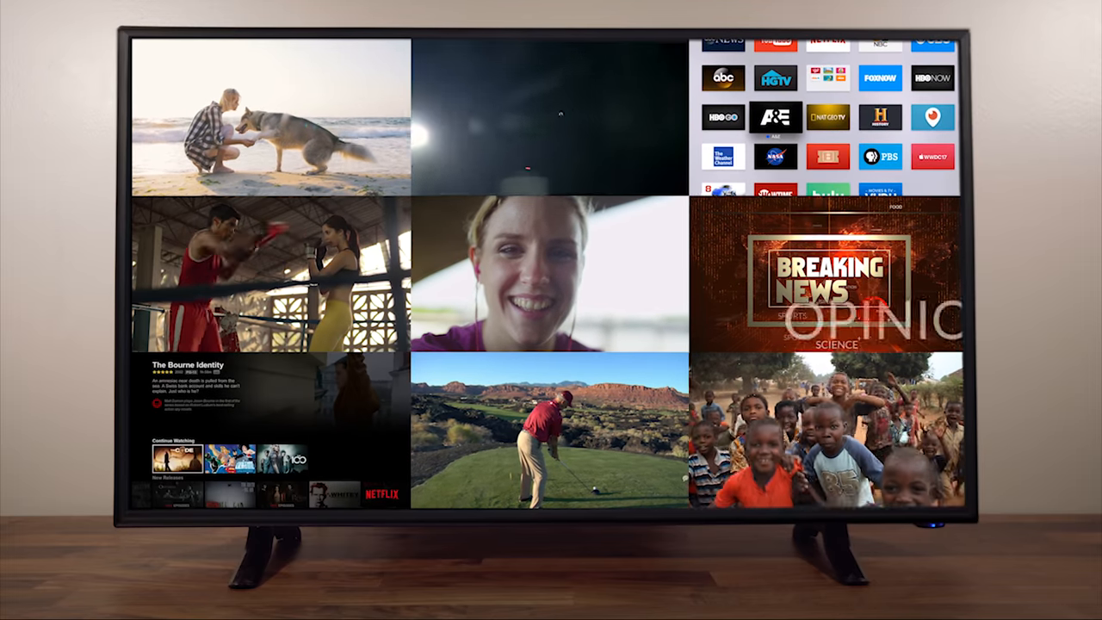
scroll("up", 3)
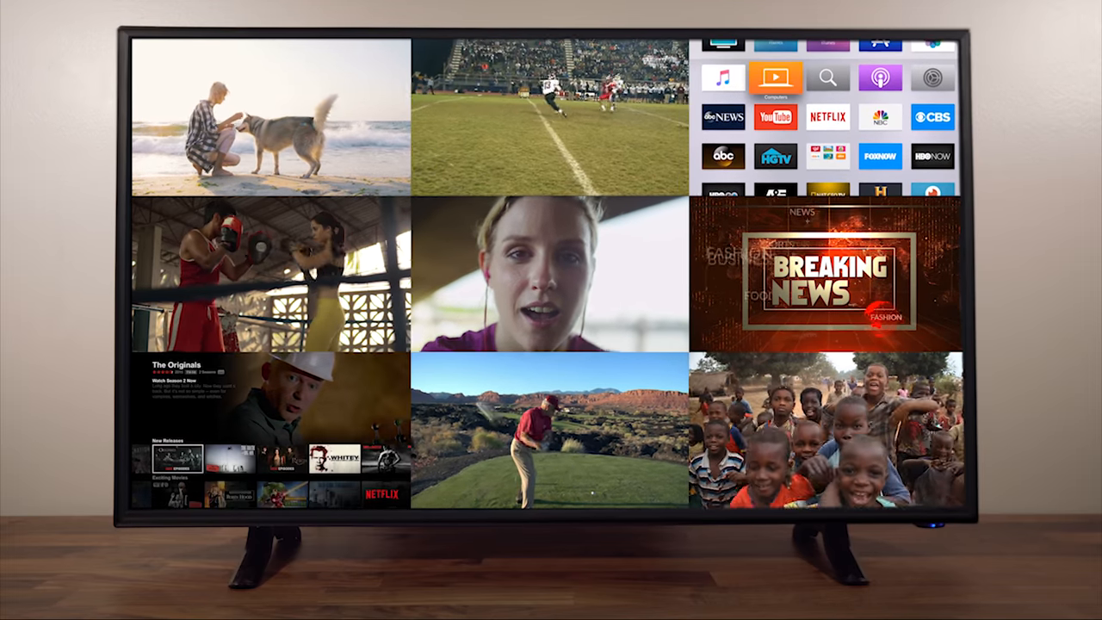